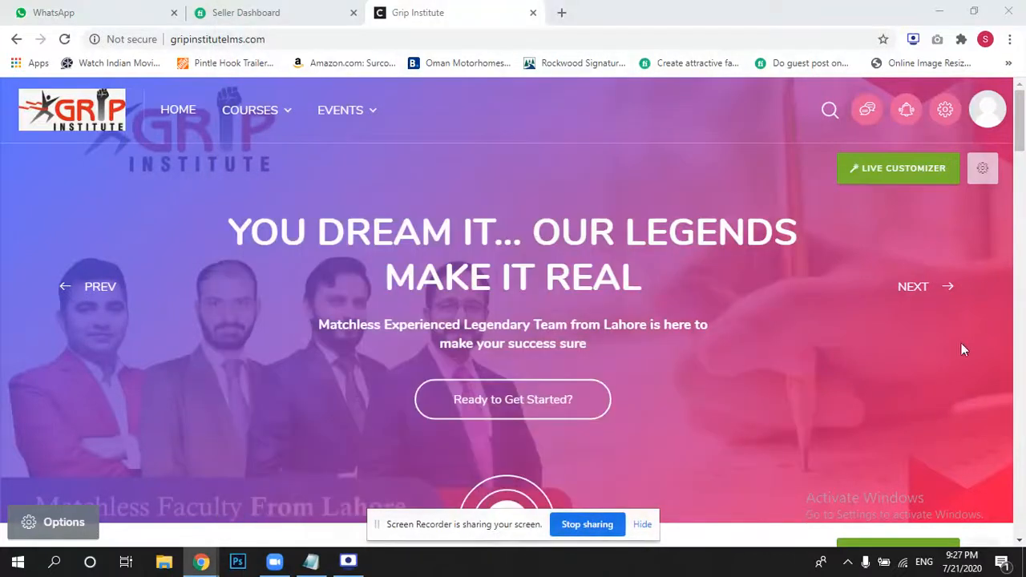
{"action": "mouse_move", "coordinate": [961, 356]}
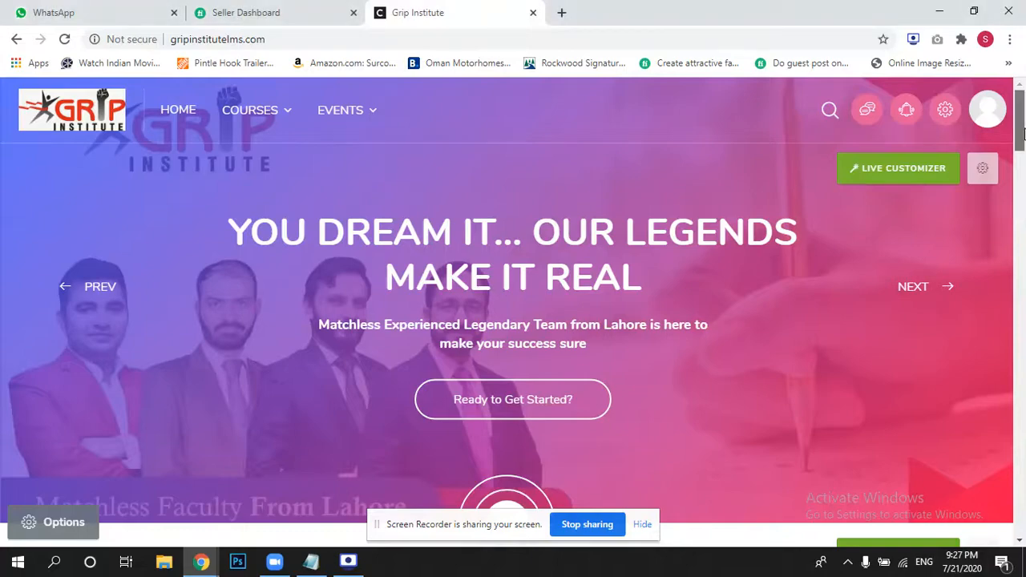
Step: Bring up the Options menu on the Grip Institute home page after reaching the course categories
{"action": "scroll", "scroll_direction": "down", "scroll_amount": 3}
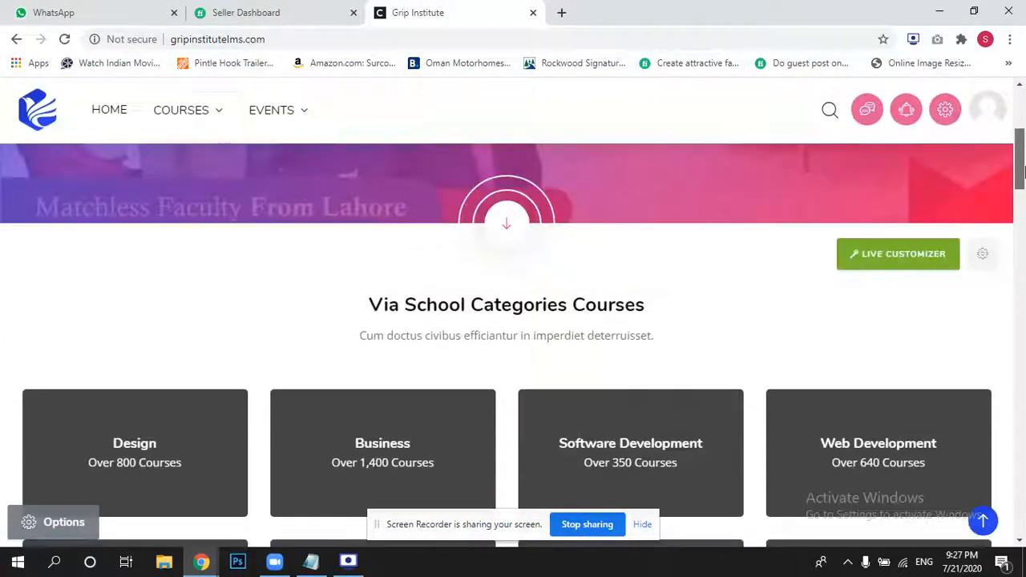
{"action": "scroll", "scroll_direction": "down", "scroll_amount": 3}
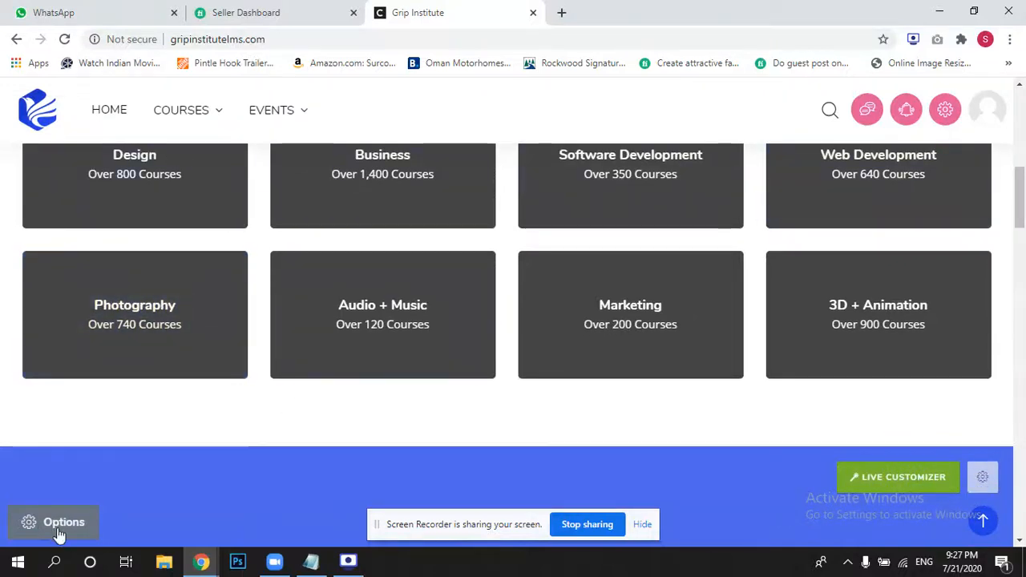
{"action": "left_click", "coordinate": [53, 523]}
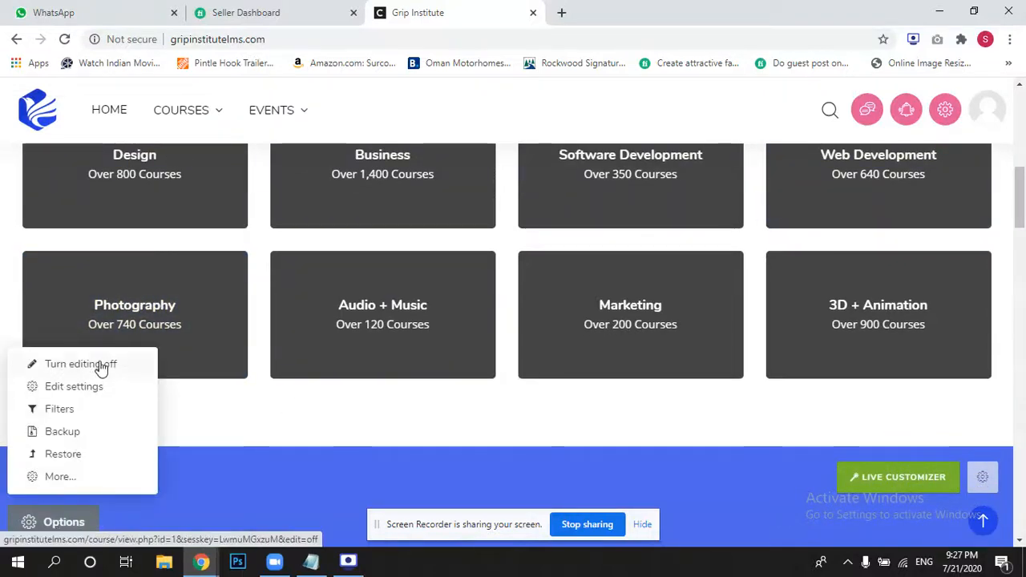
{"action": "mouse_move", "coordinate": [168, 359]}
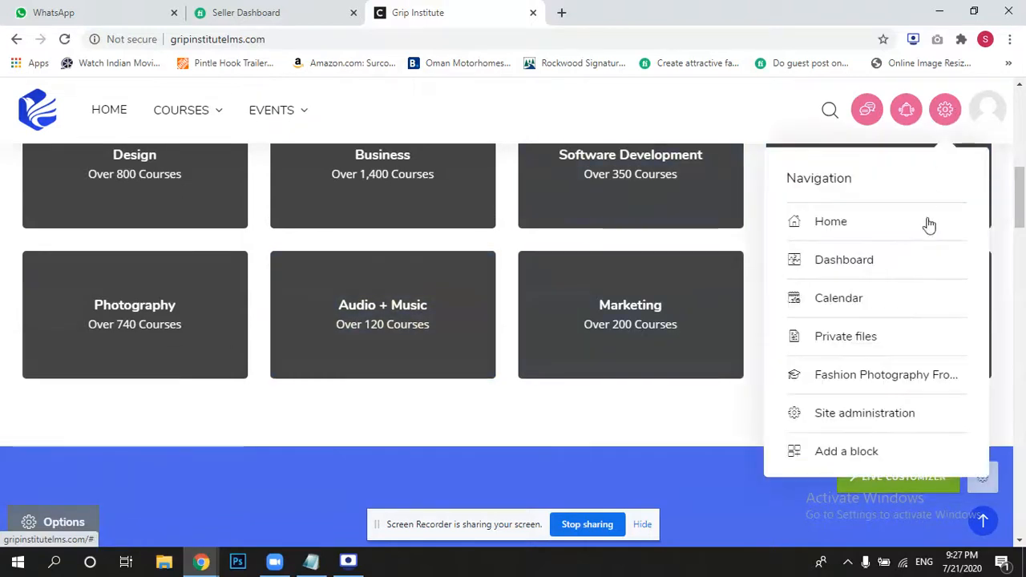
{"action": "mouse_move", "coordinate": [872, 413]}
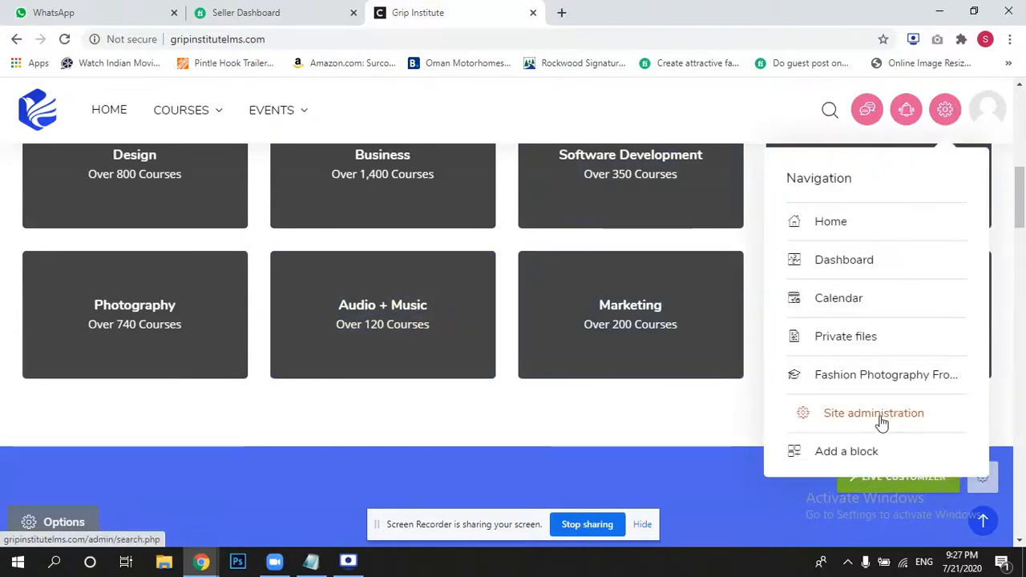
Step: Reach the Add new category form via Site administration's Courses section
{"action": "left_click", "coordinate": [871, 414]}
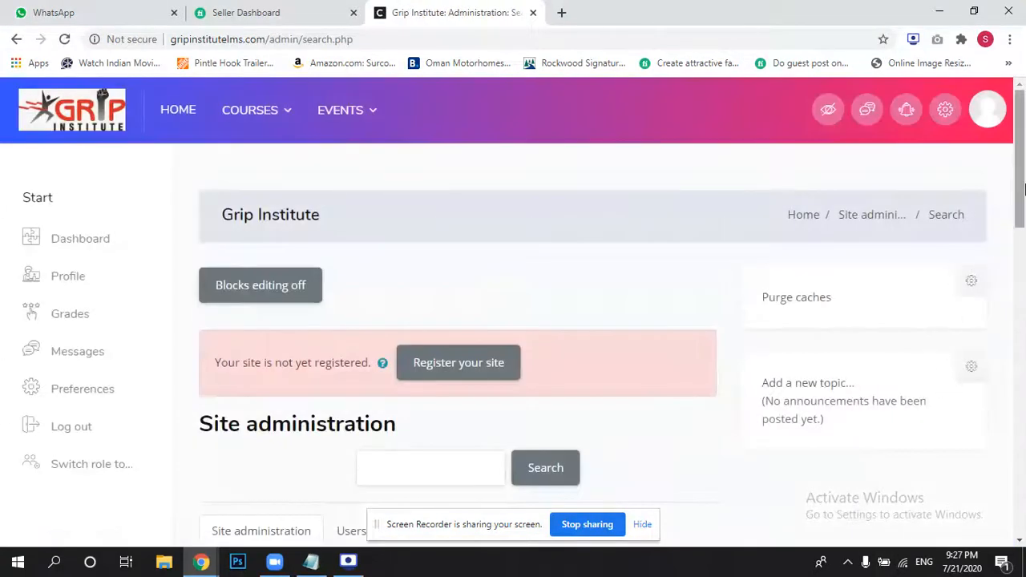
{"action": "scroll", "scroll_direction": "down", "scroll_amount": 3}
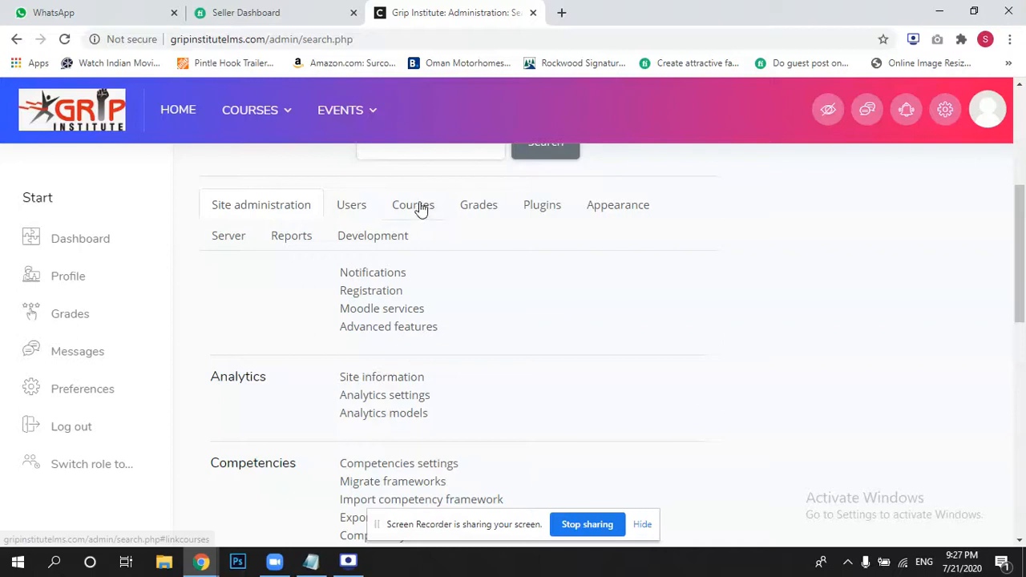
{"action": "left_click", "coordinate": [413, 205]}
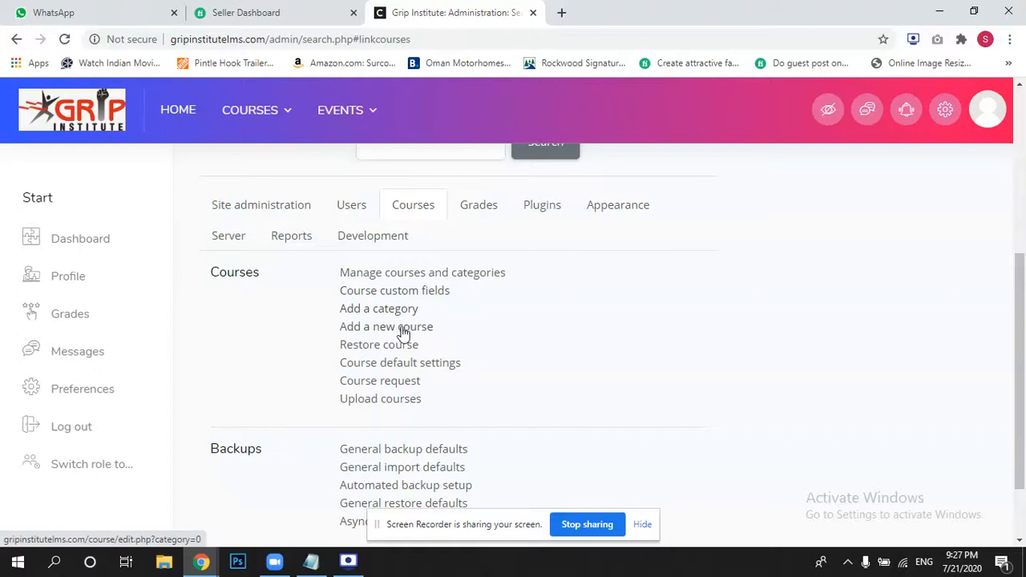
{"action": "mouse_move", "coordinate": [378, 308]}
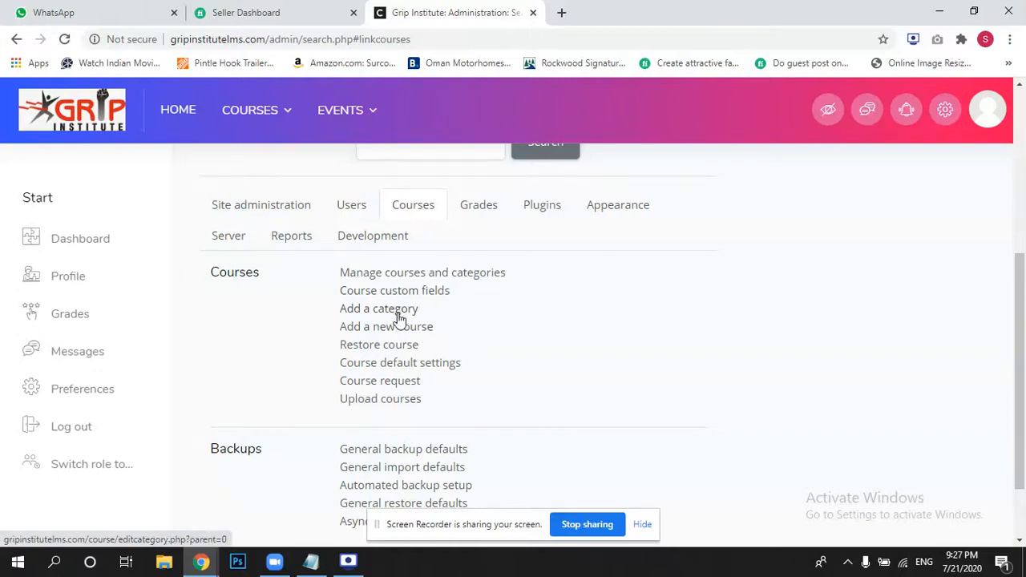
{"action": "left_click", "coordinate": [378, 308]}
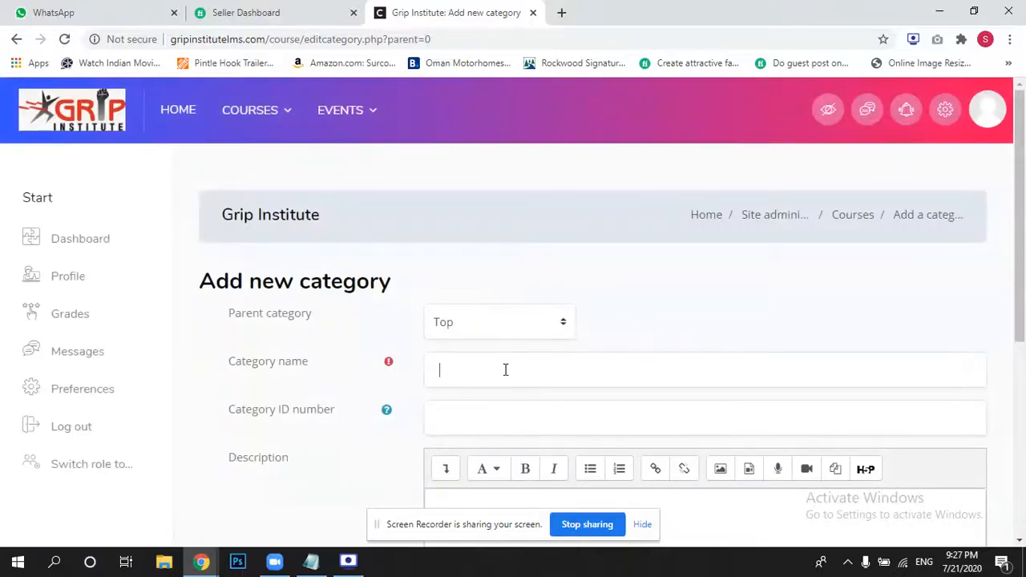
Step: Create a top-level course category named MDCAT, taking the name from the Notepad list
{"action": "left_click", "coordinate": [310, 561]}
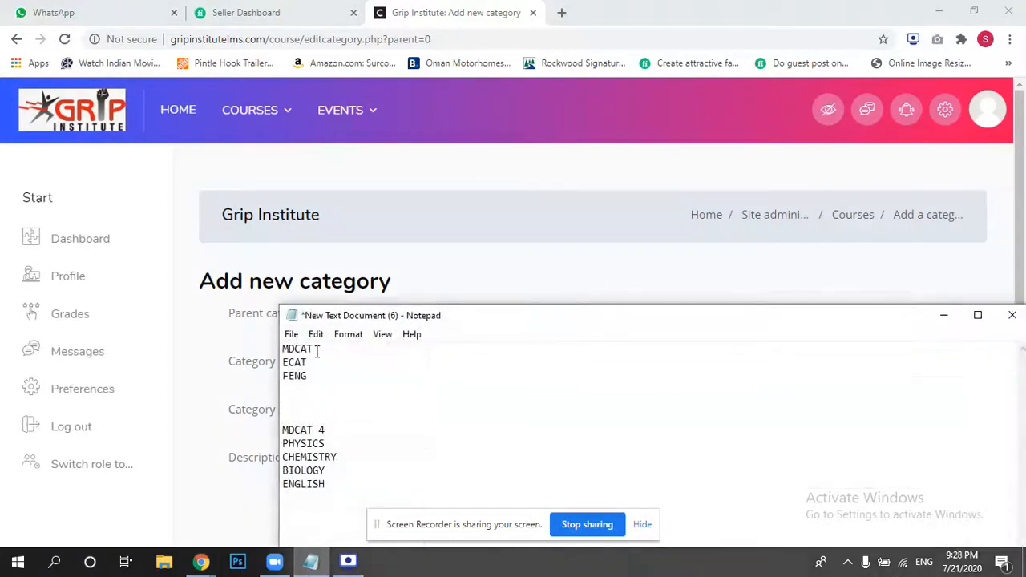
{"action": "double_click", "coordinate": [296, 349]}
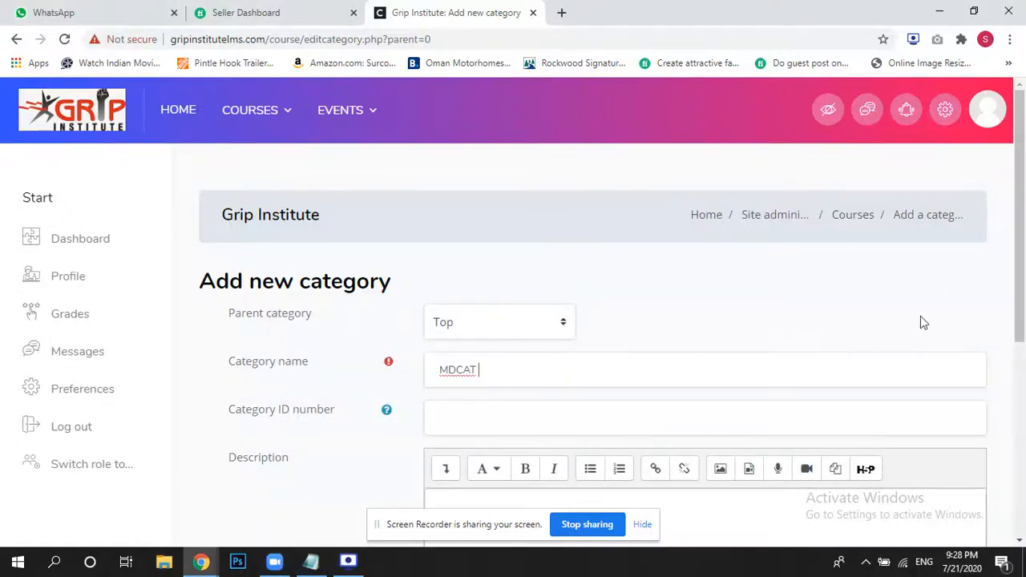
{"action": "scroll", "scroll_direction": "down", "scroll_amount": 3}
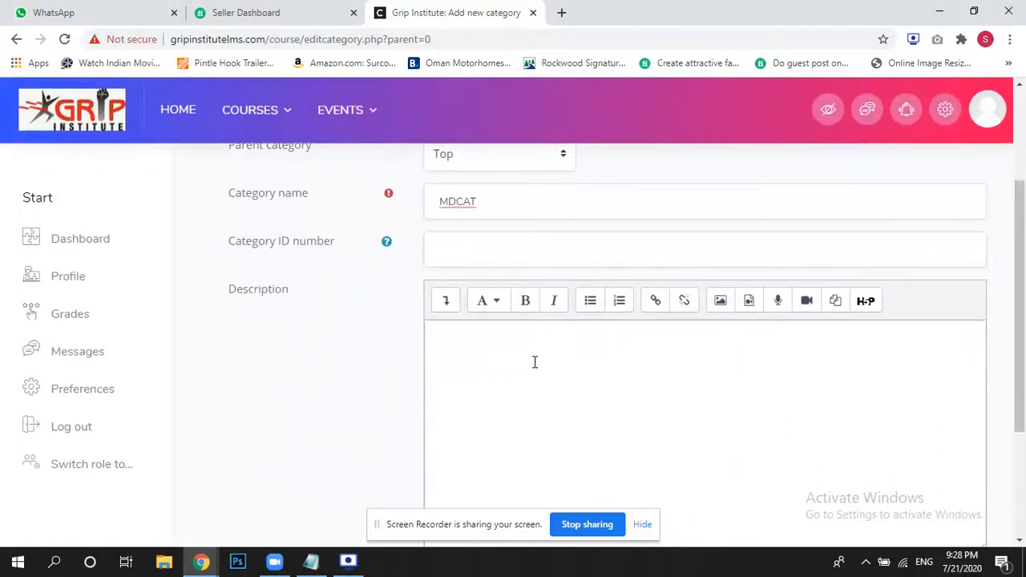
{"action": "left_click", "coordinate": [535, 363]}
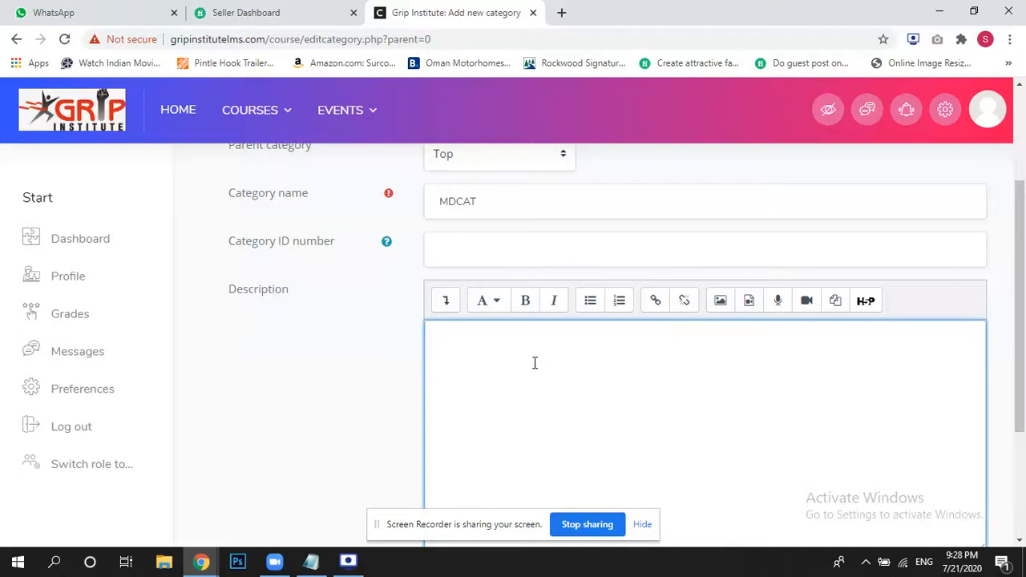
{"action": "scroll", "scroll_direction": "down", "scroll_amount": 3}
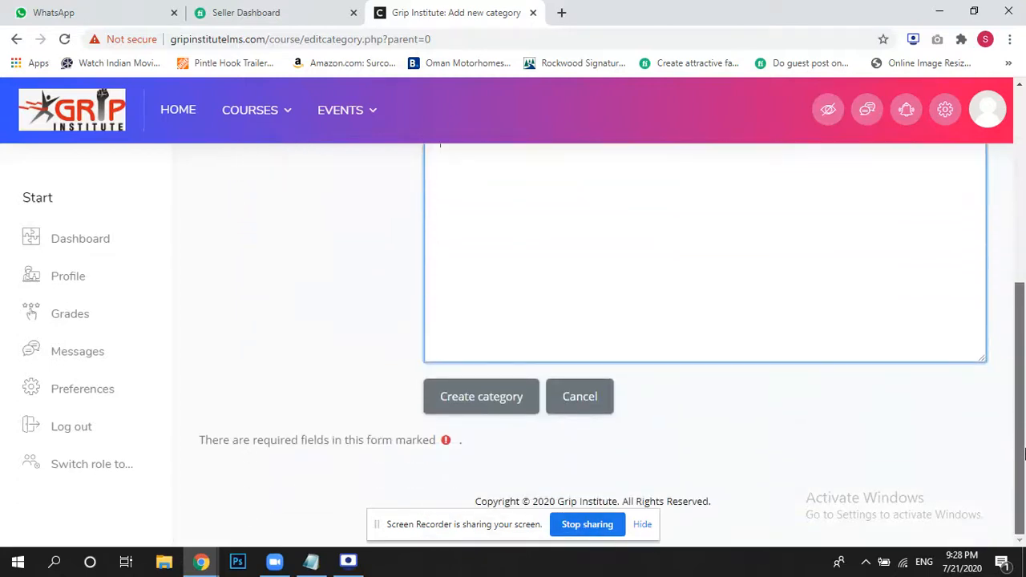
{"action": "left_click", "coordinate": [480, 396]}
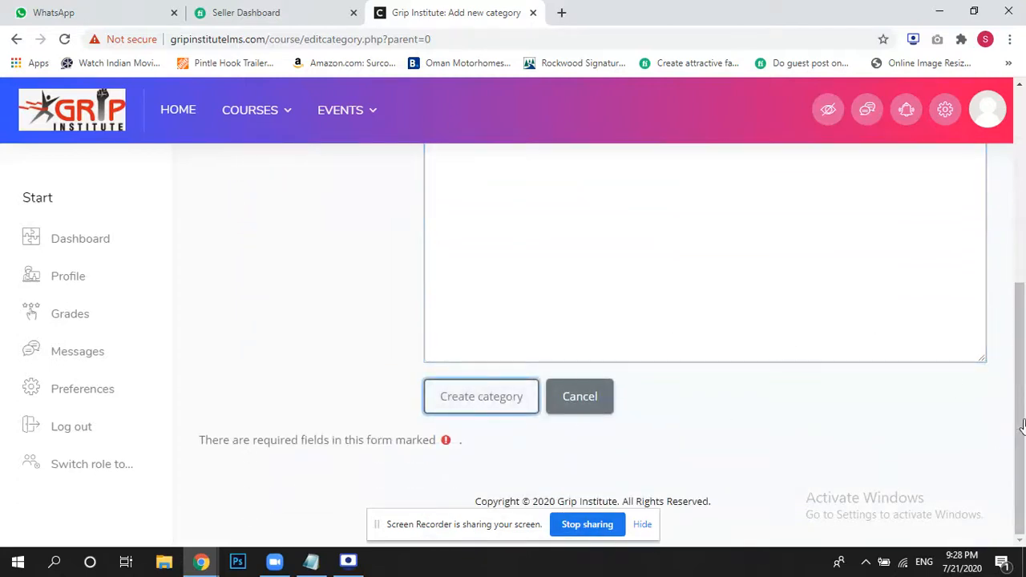
{"action": "left_click", "coordinate": [481, 395]}
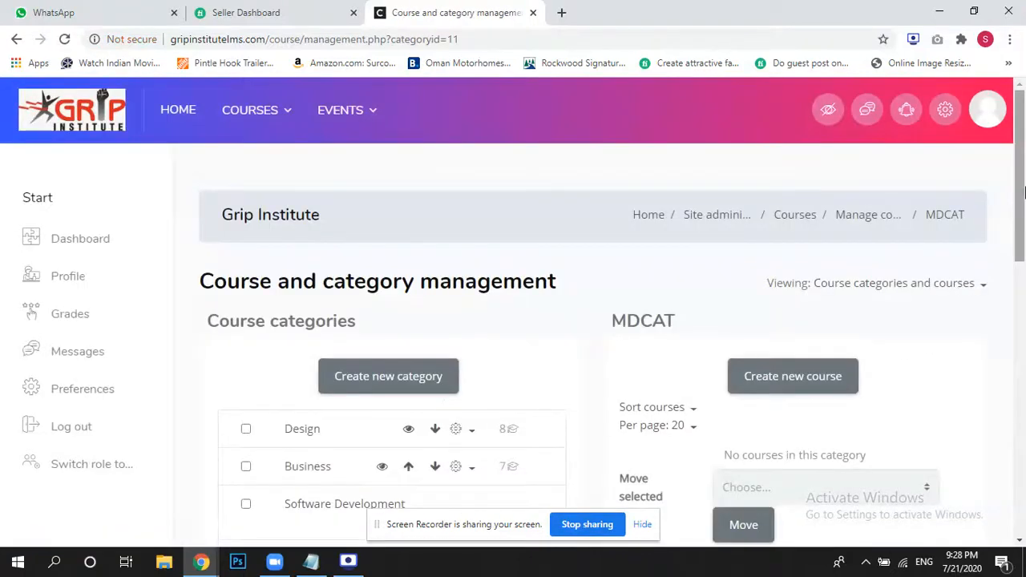
Step: Start a new course inside the MDCAT category from the categories list
{"action": "scroll", "scroll_direction": "down", "scroll_amount": 3}
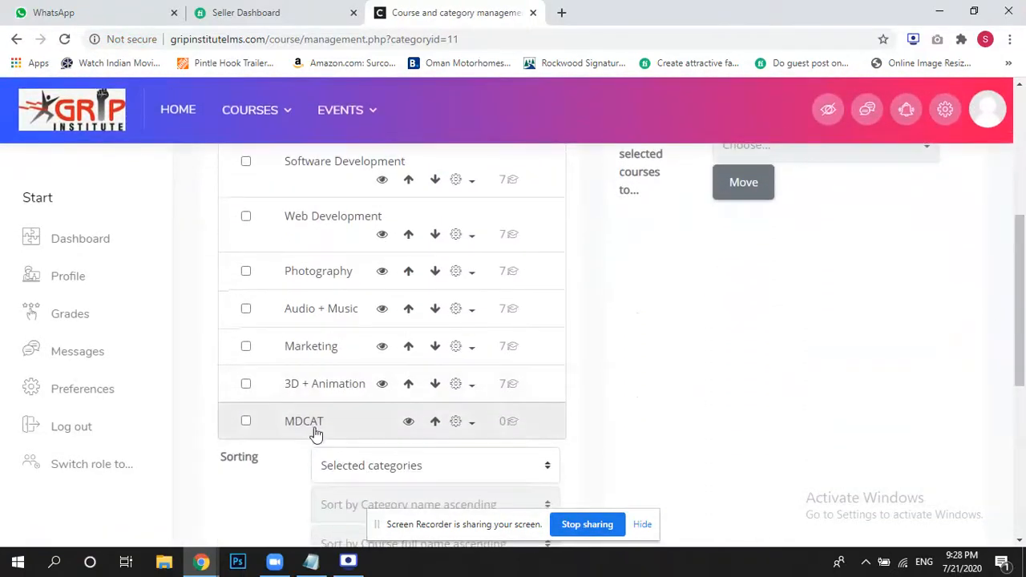
{"action": "scroll", "scroll_direction": "up", "scroll_amount": 3}
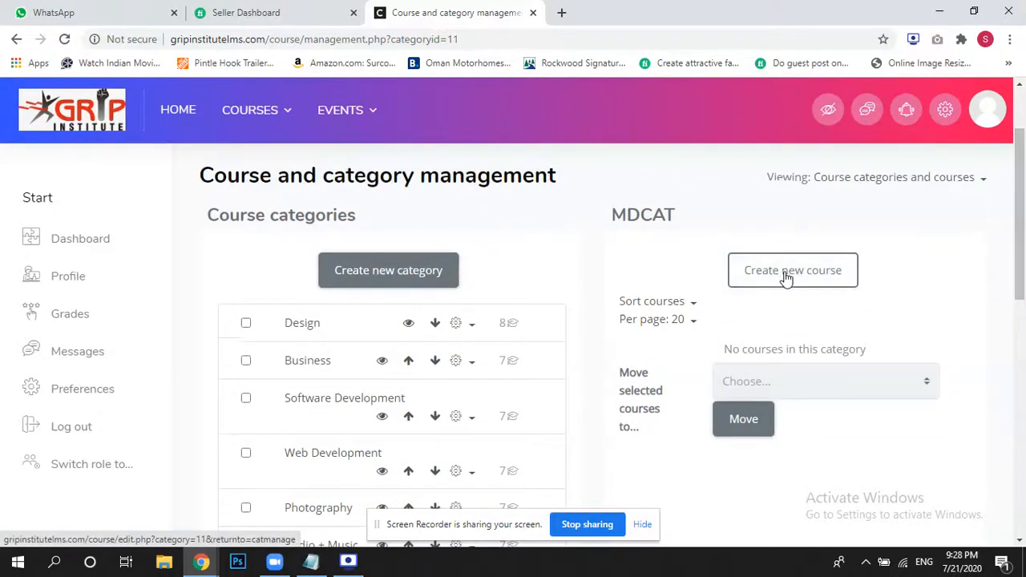
{"action": "left_click", "coordinate": [792, 269]}
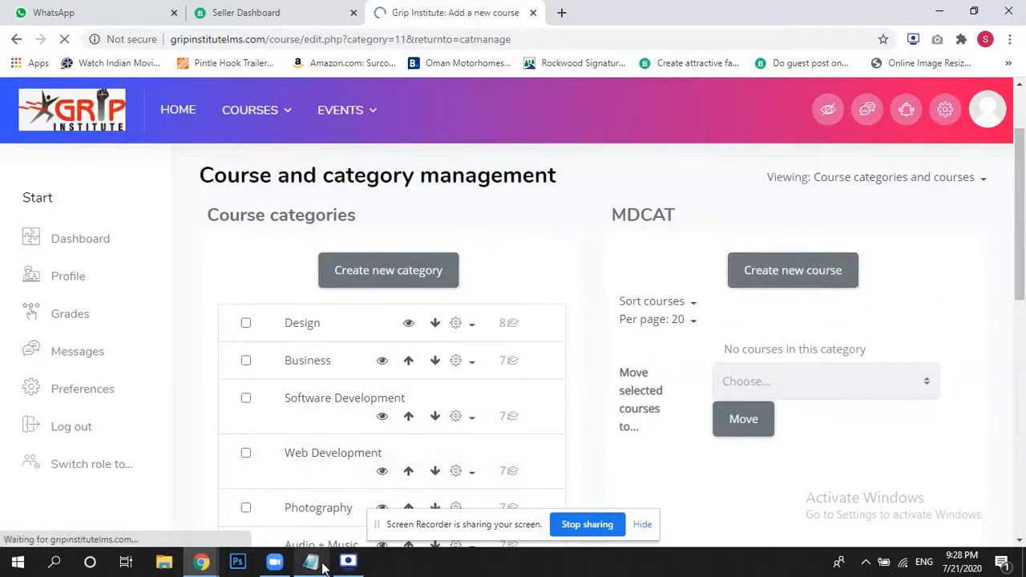
Step: Name the new course PHYSICS in both name fields and place it in the MDCAT category
{"action": "left_click", "coordinate": [311, 561]}
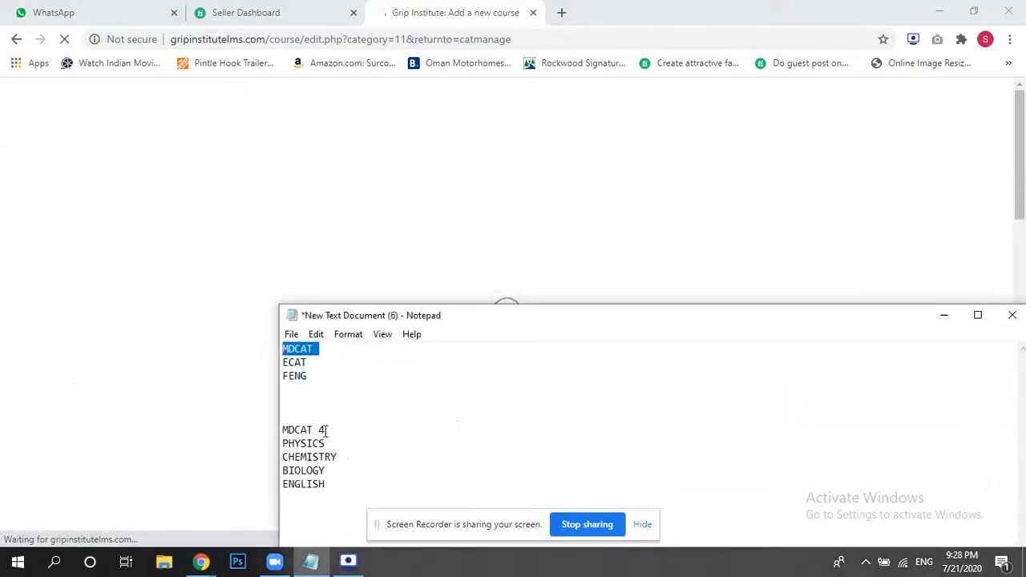
{"action": "double_click", "coordinate": [303, 442]}
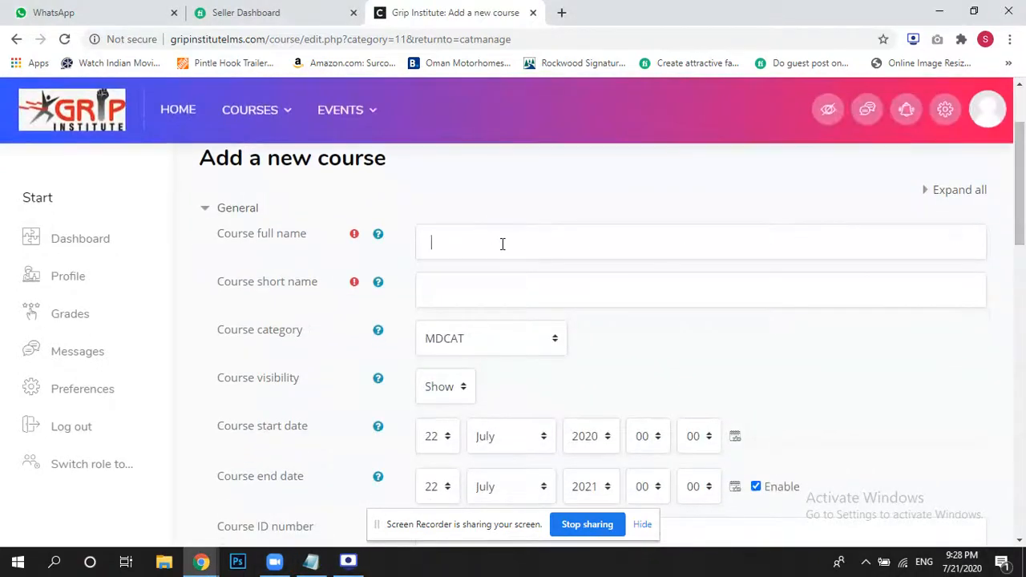
{"action": "type", "text": "PHYSICS"}
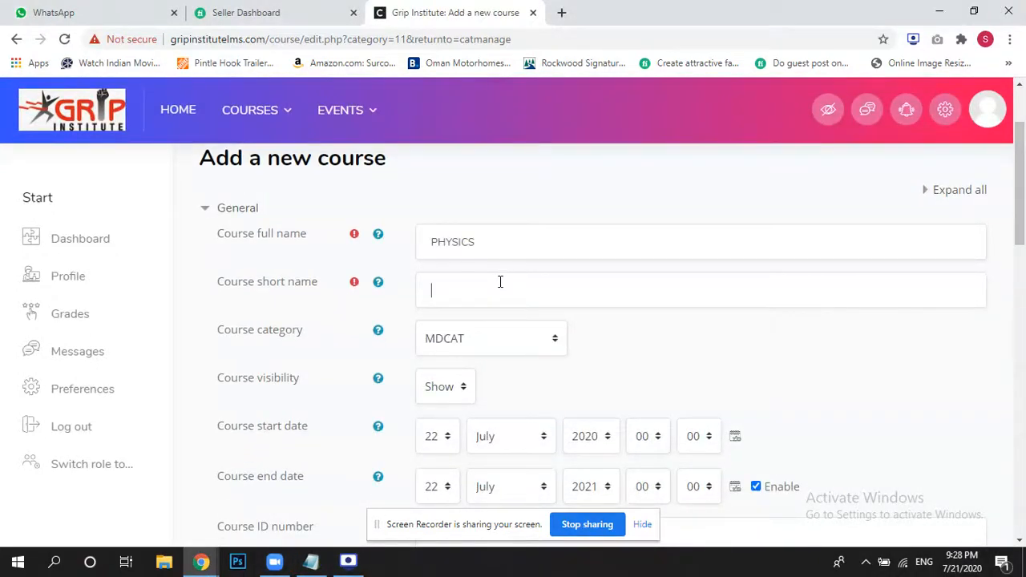
{"action": "type", "text": "PHYSICS"}
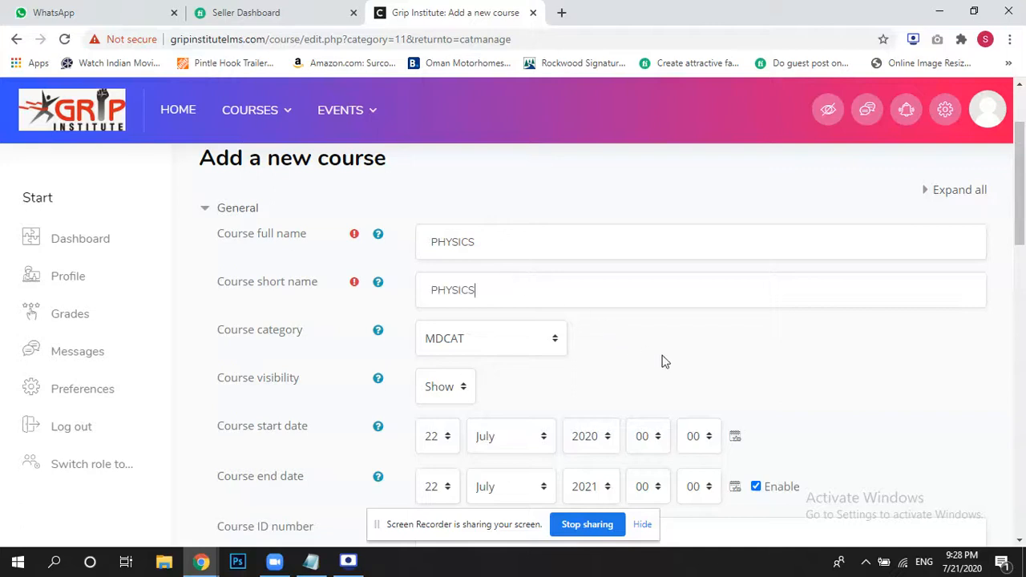
{"action": "scroll", "scroll_direction": "down", "scroll_amount": 3}
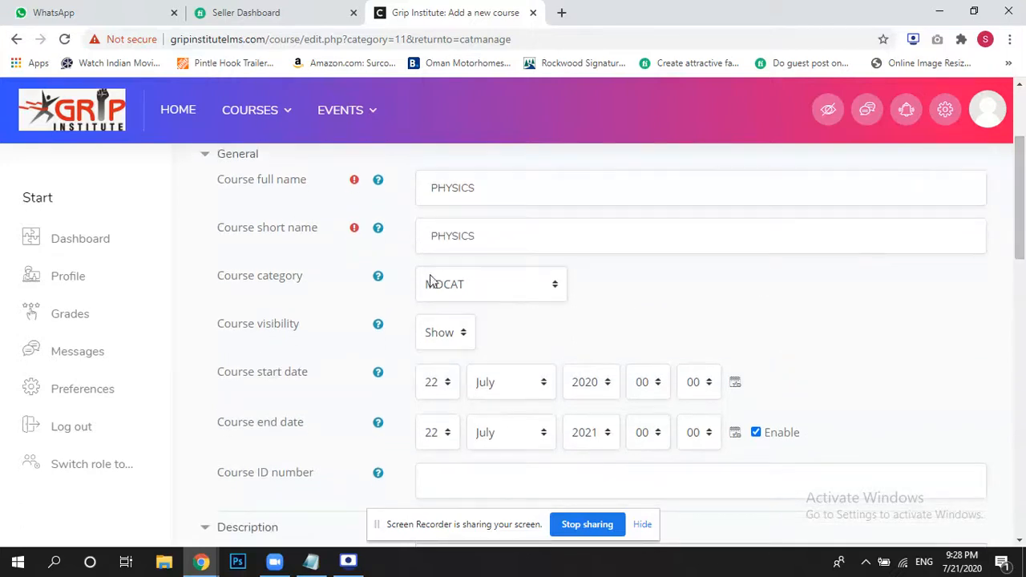
{"action": "left_click", "coordinate": [490, 283]}
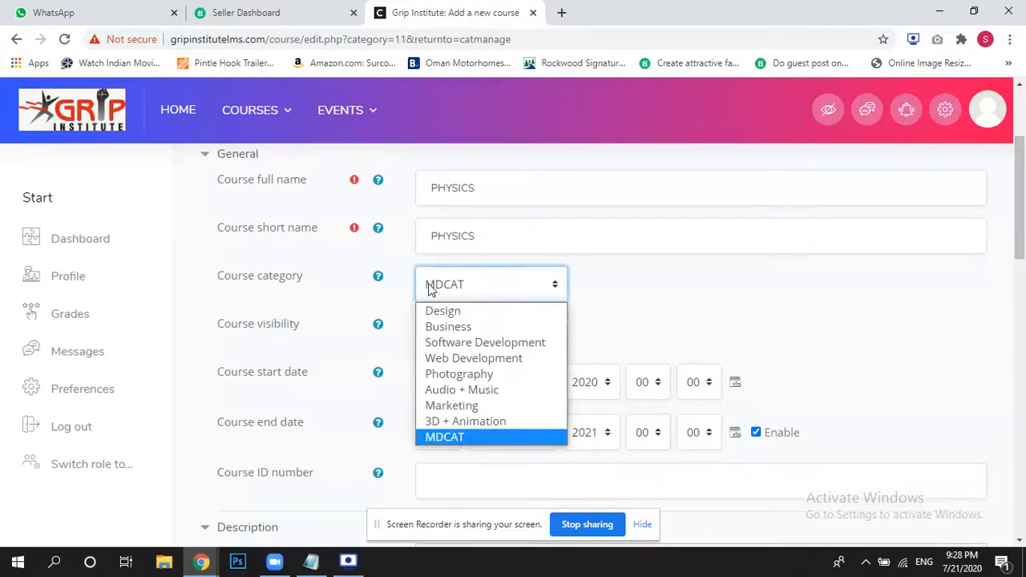
Step: Set the course start date to 1 July 2020 and save and display the course
{"action": "scroll", "scroll_direction": "down", "scroll_amount": 3}
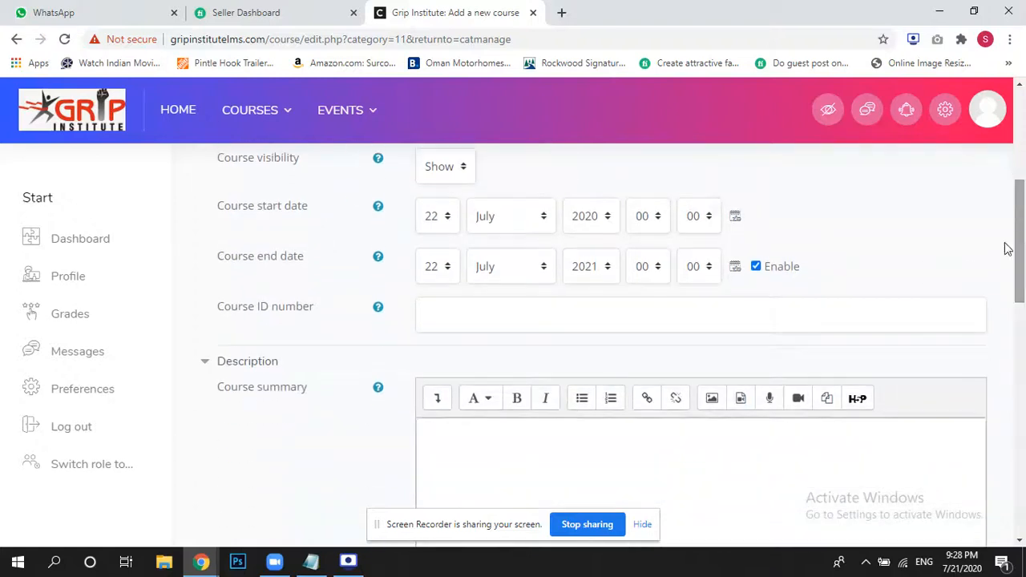
{"action": "left_click", "coordinate": [436, 215]}
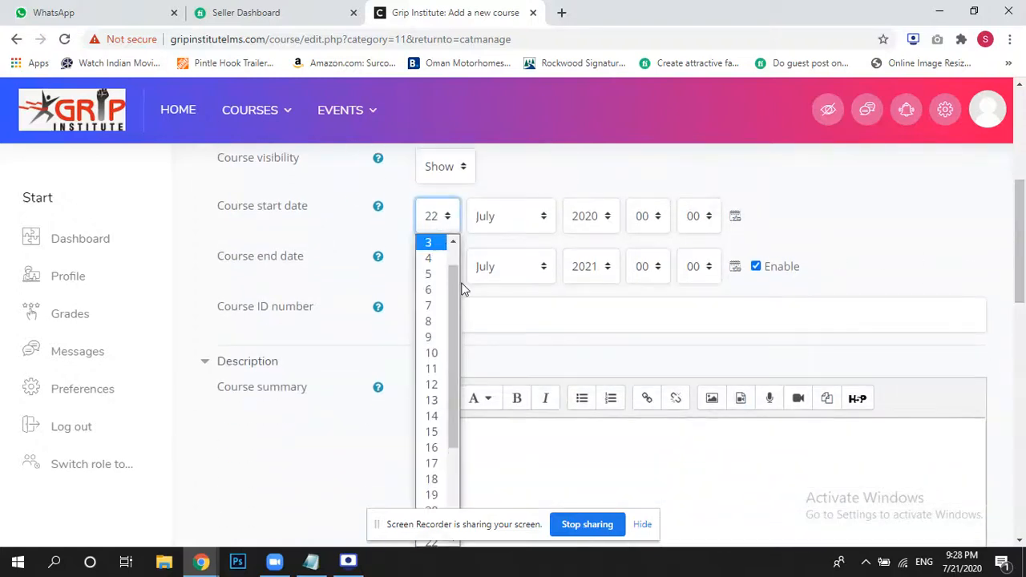
{"action": "left_click", "coordinate": [428, 242]}
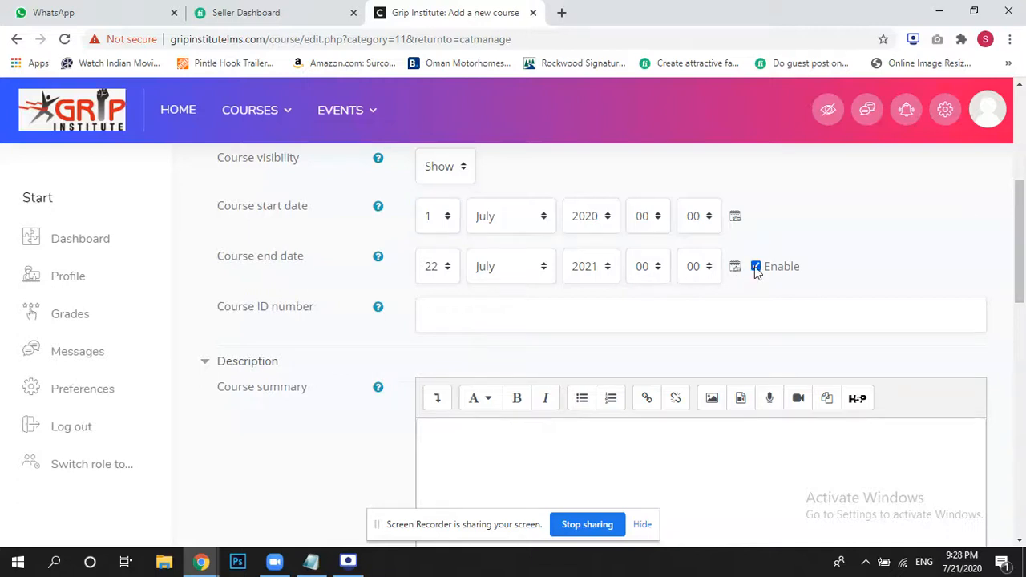
{"action": "scroll", "scroll_direction": "down", "scroll_amount": 3}
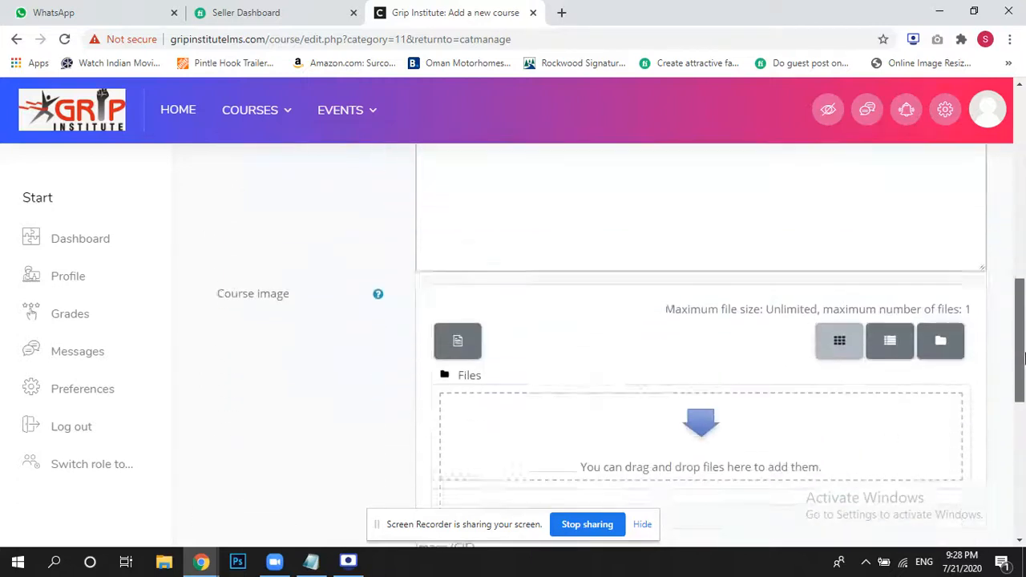
{"action": "scroll", "scroll_direction": "down", "scroll_amount": 3}
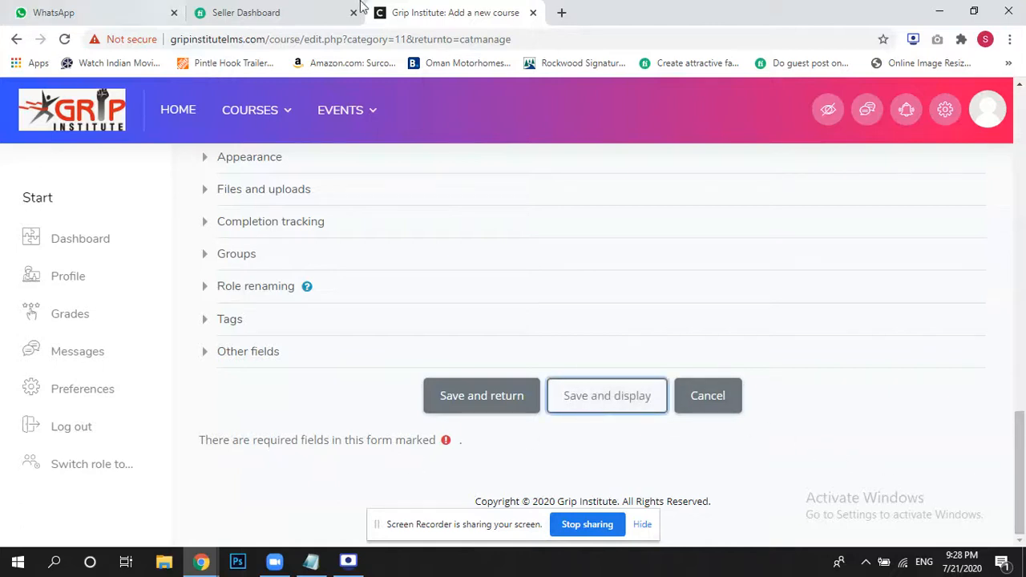
{"action": "left_click", "coordinate": [606, 395]}
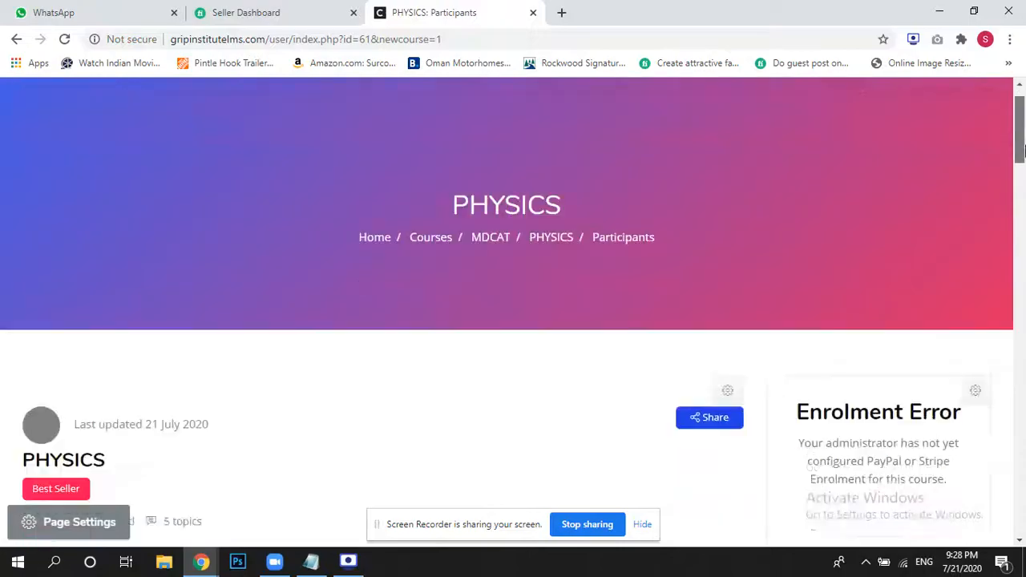
{"action": "scroll", "scroll_direction": "down", "scroll_amount": 3}
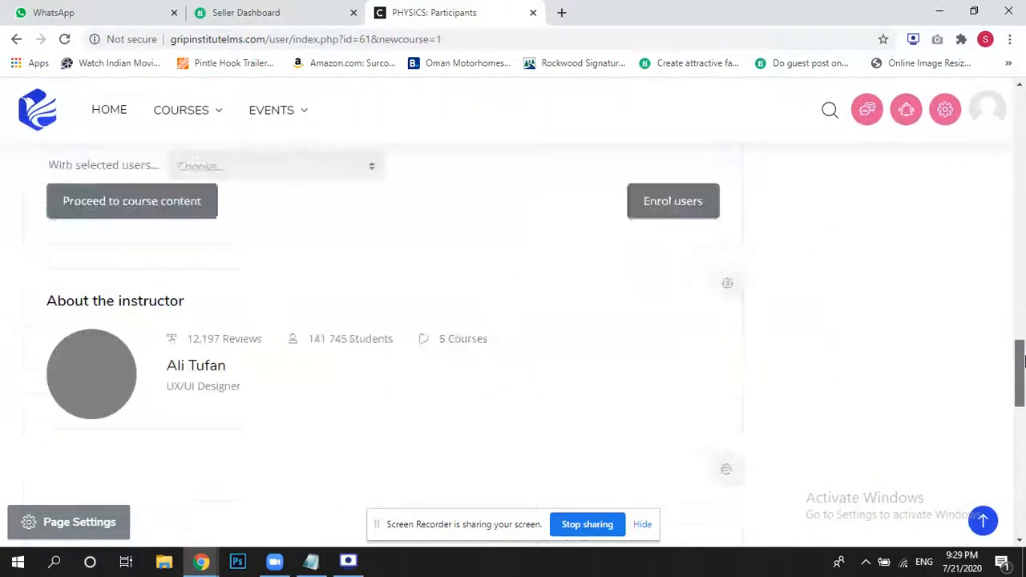
{"action": "scroll", "scroll_direction": "up", "scroll_amount": 3}
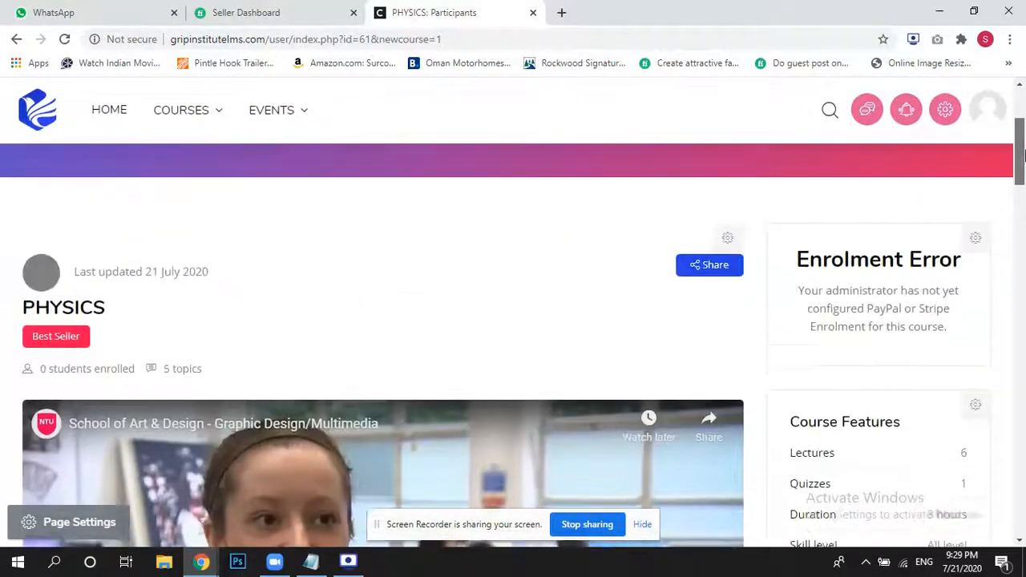
{"action": "scroll", "scroll_direction": "up", "scroll_amount": 3}
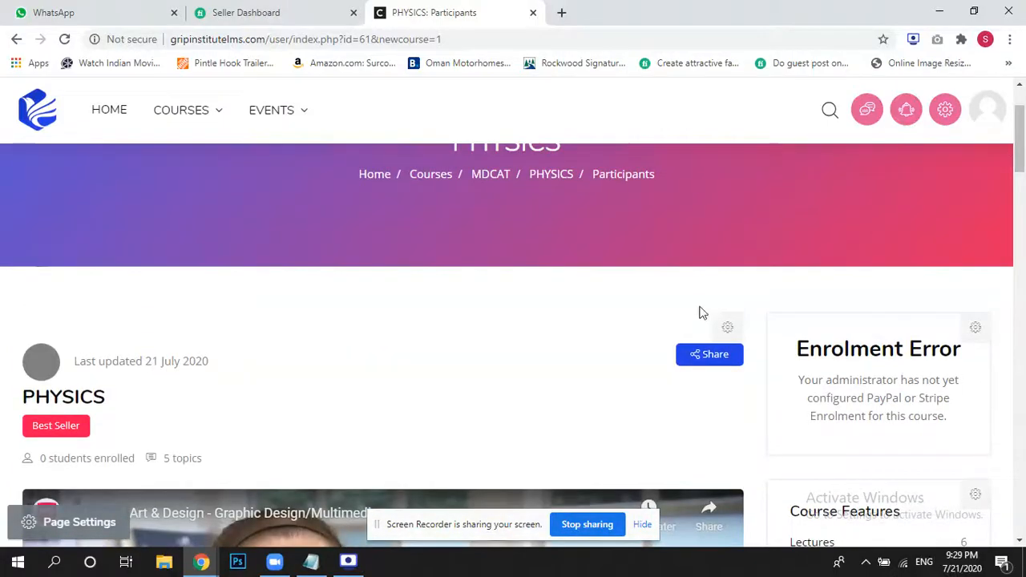
{"action": "scroll", "scroll_direction": "down", "scroll_amount": 3}
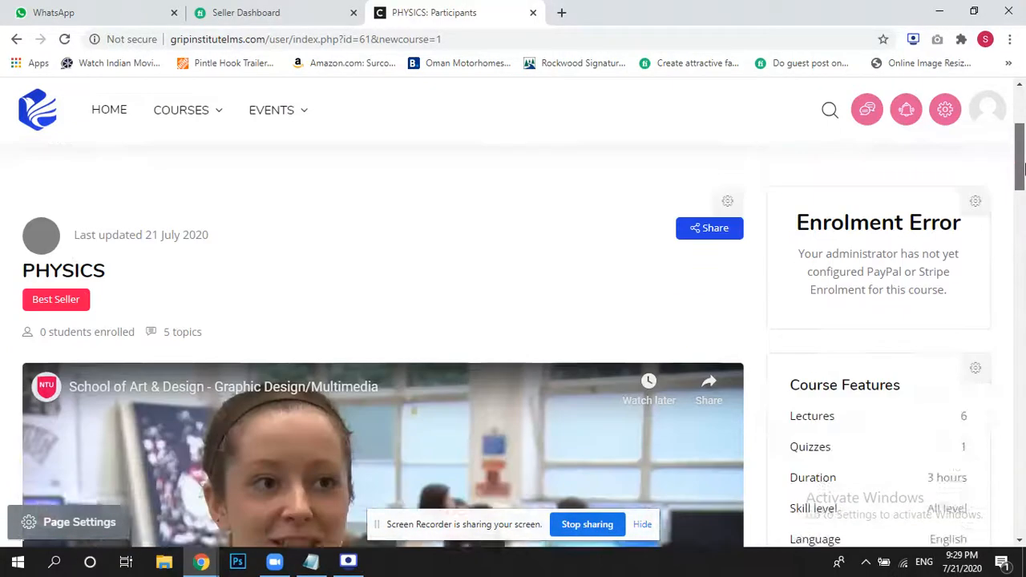
{"action": "scroll", "scroll_direction": "down", "scroll_amount": 3}
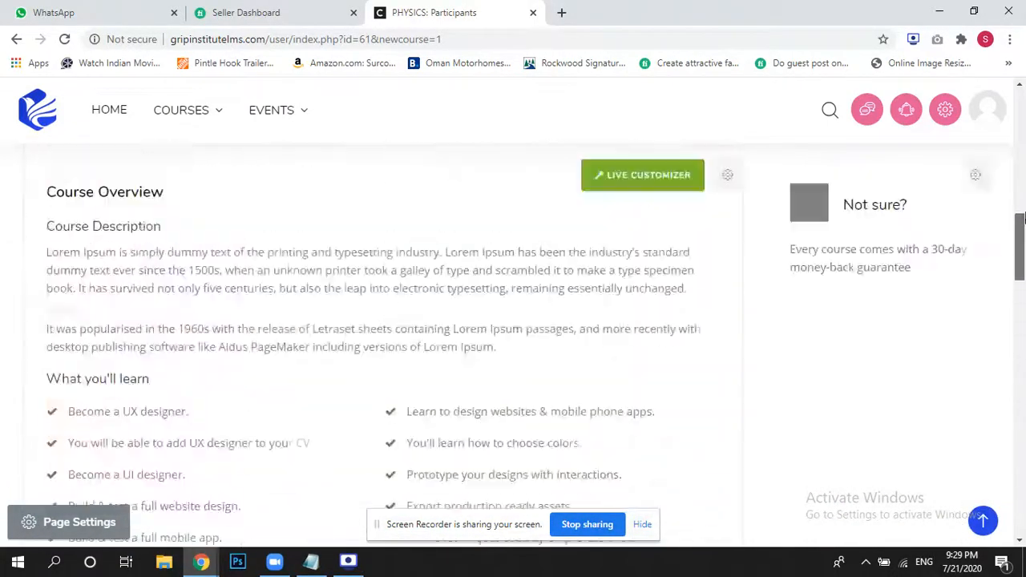
{"action": "scroll", "scroll_direction": "up", "scroll_amount": 3}
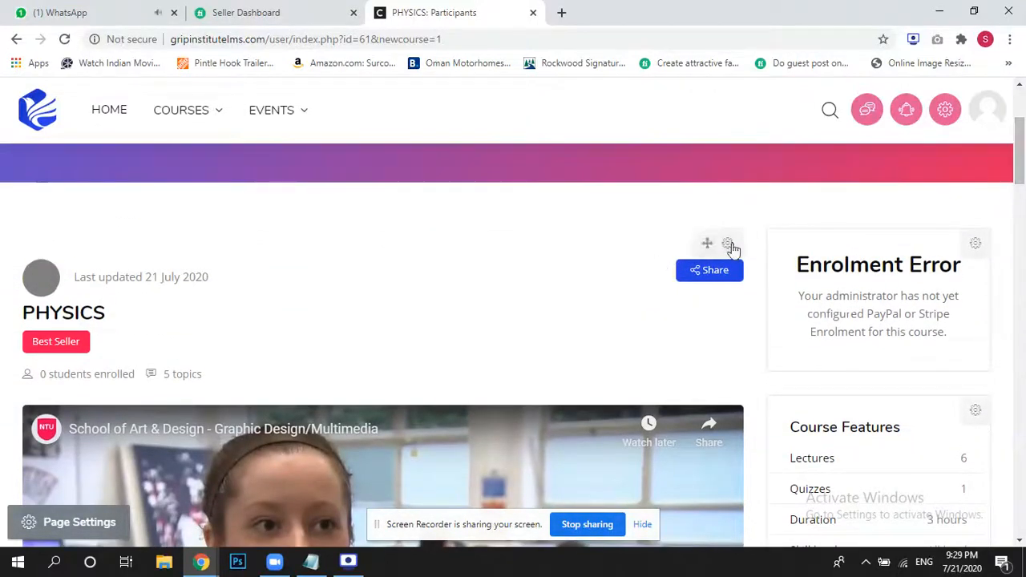
Step: Delete the [Cocoon] Course Intro block from the PHYSICS course page and confirm
{"action": "left_click", "coordinate": [728, 244]}
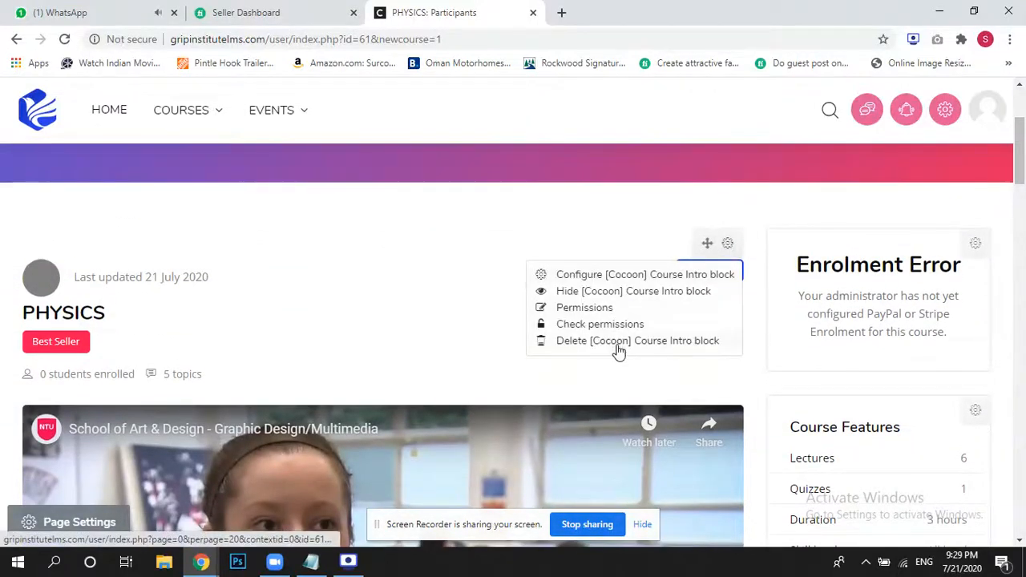
{"action": "left_click", "coordinate": [637, 340]}
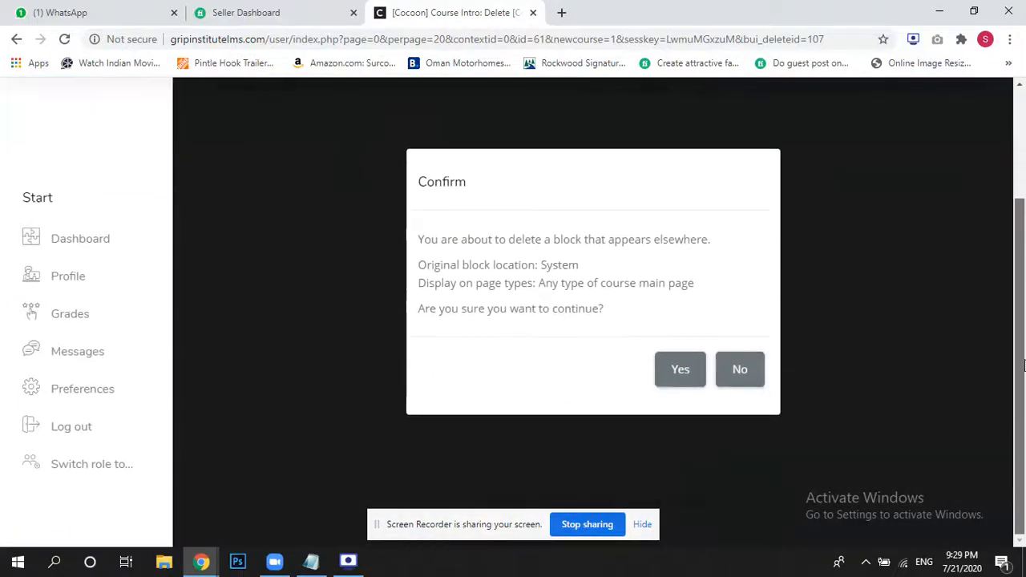
{"action": "left_click", "coordinate": [680, 368]}
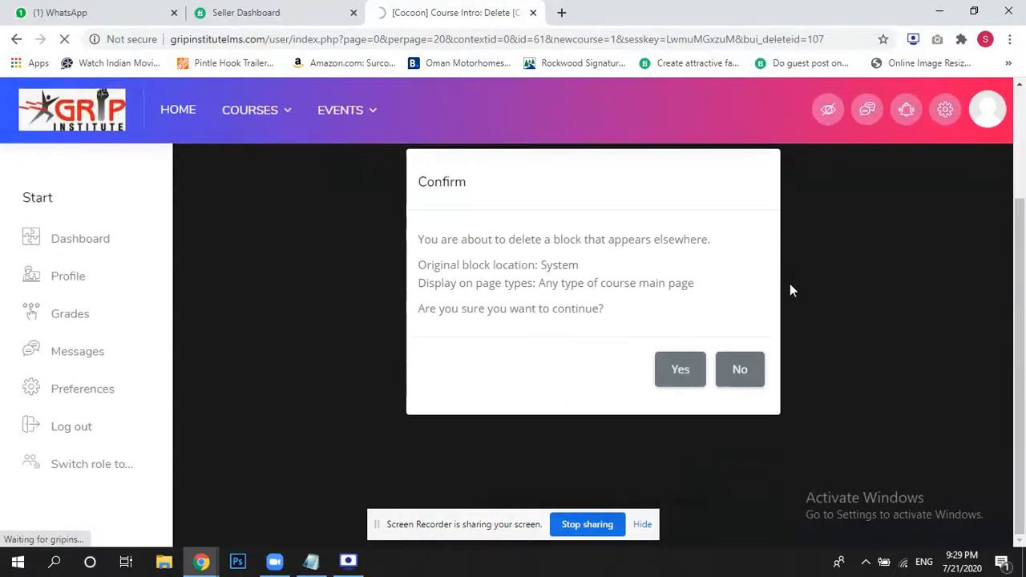
{"action": "left_click", "coordinate": [679, 369]}
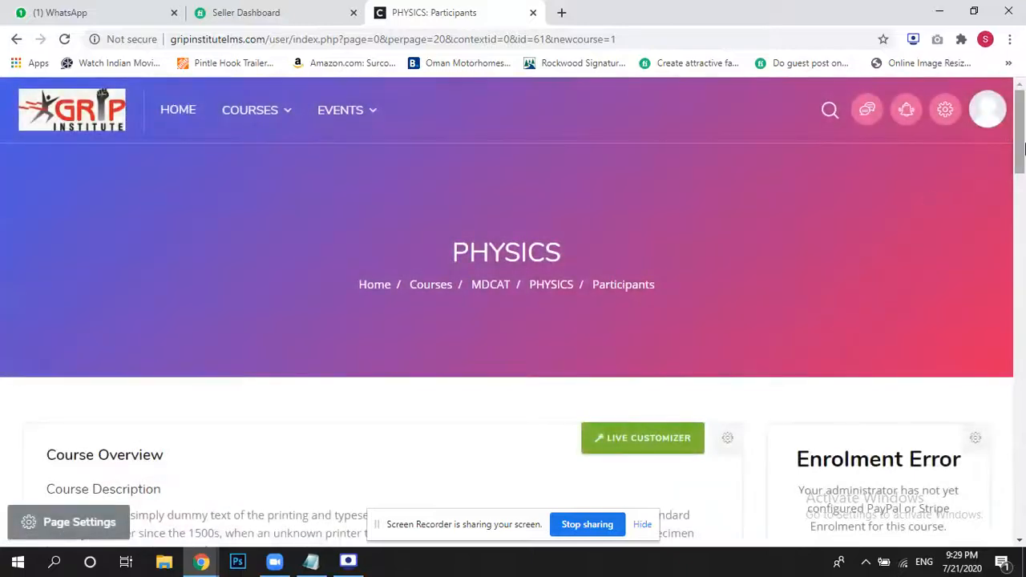
Step: Review the PHYSICS course page without the intro block and return to its main page
{"action": "scroll", "scroll_direction": "down", "scroll_amount": 3}
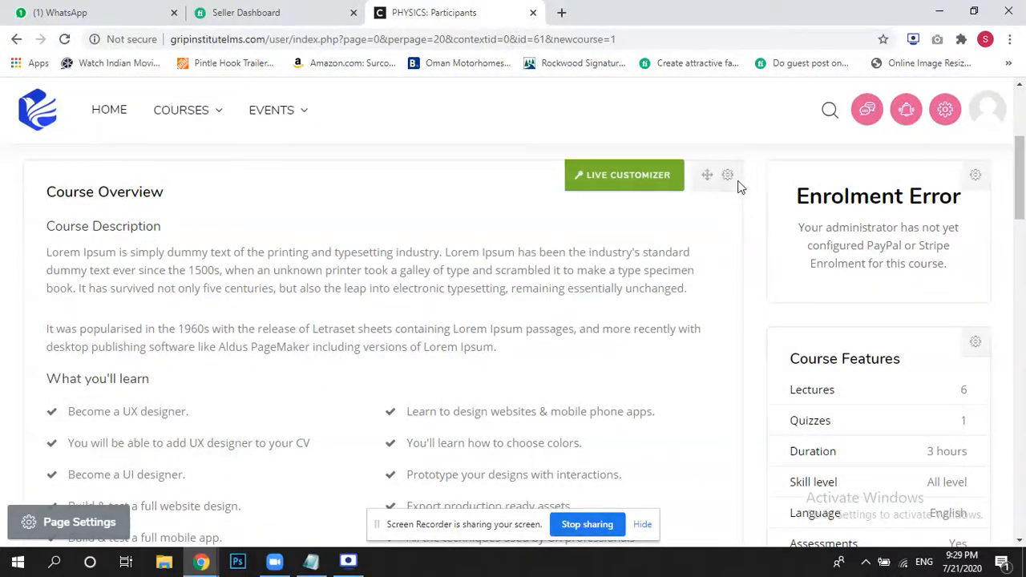
{"action": "left_click", "coordinate": [728, 175]}
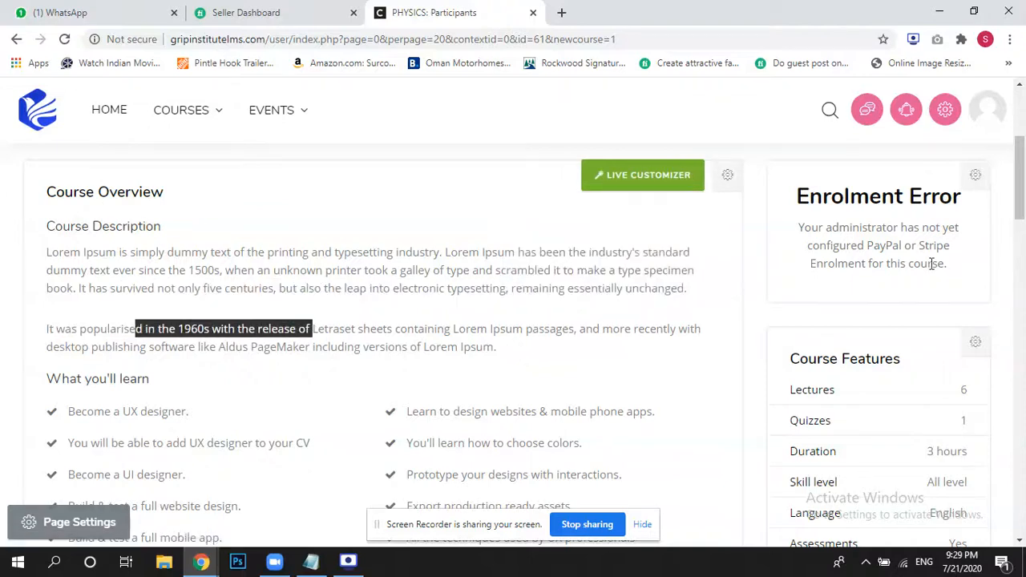
{"action": "scroll", "scroll_direction": "down", "scroll_amount": 3}
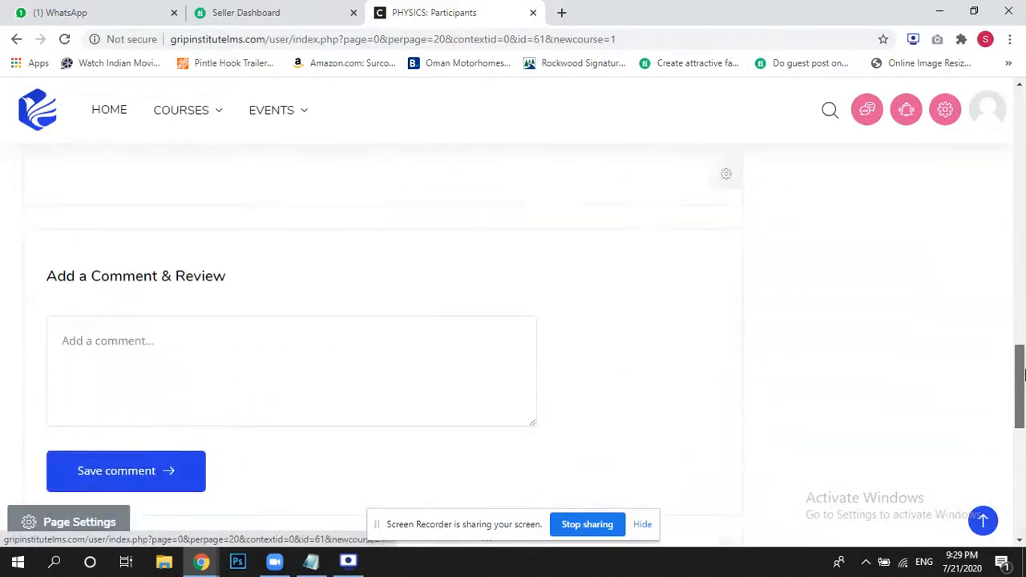
{"action": "scroll", "scroll_direction": "up", "scroll_amount": 3}
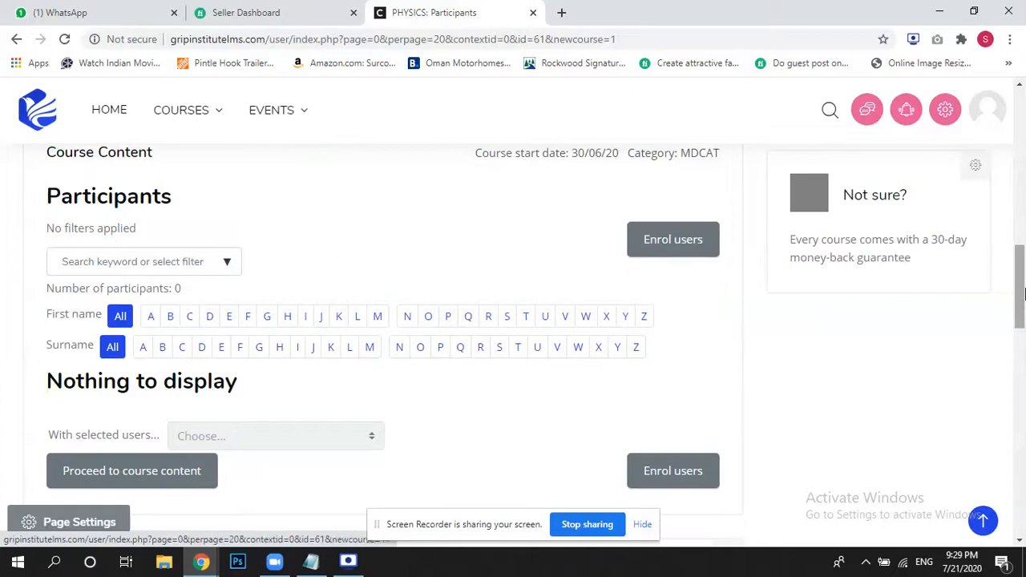
{"action": "scroll", "scroll_direction": "up", "scroll_amount": 3}
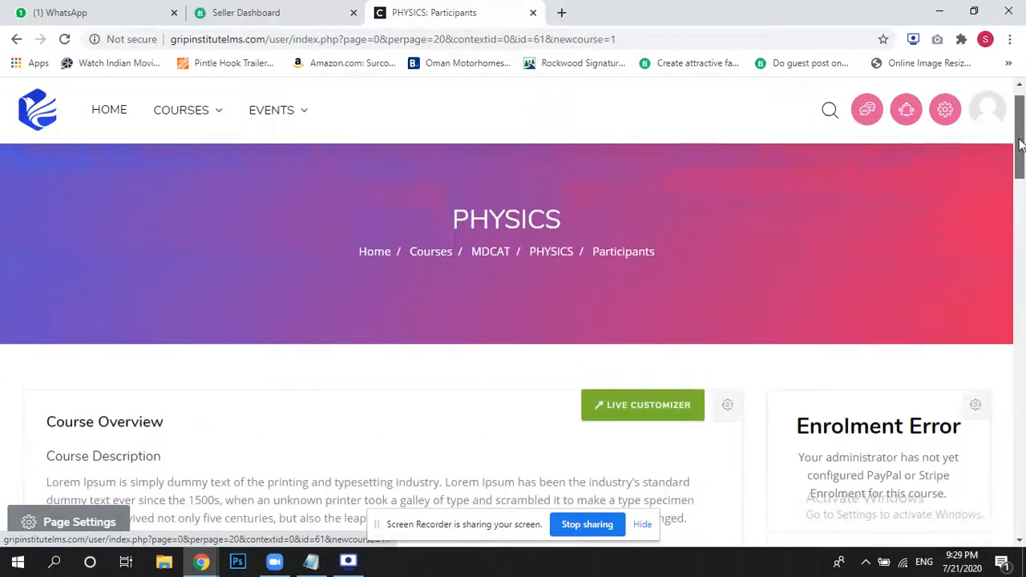
{"action": "scroll", "scroll_direction": "up", "scroll_amount": 3}
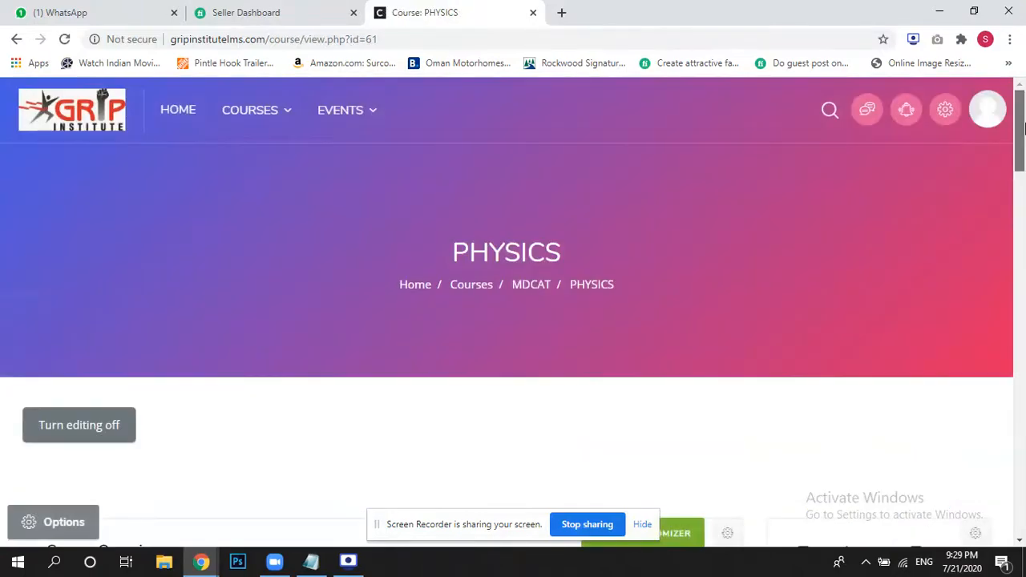
Step: Reopen the PHYSICS course's Edit settings form from the course administration menu
{"action": "scroll", "scroll_direction": "down", "scroll_amount": 3}
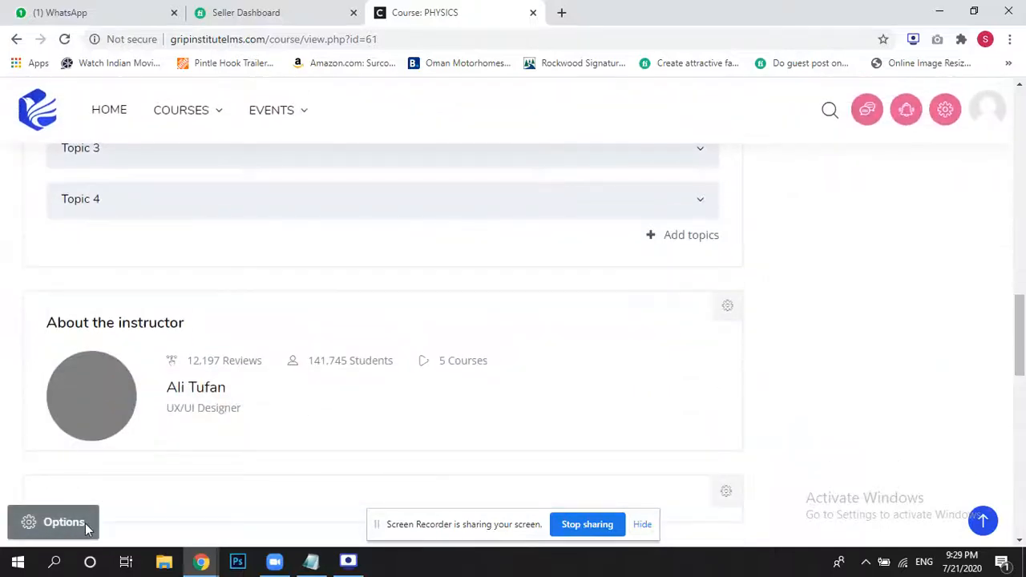
{"action": "left_click", "coordinate": [53, 522]}
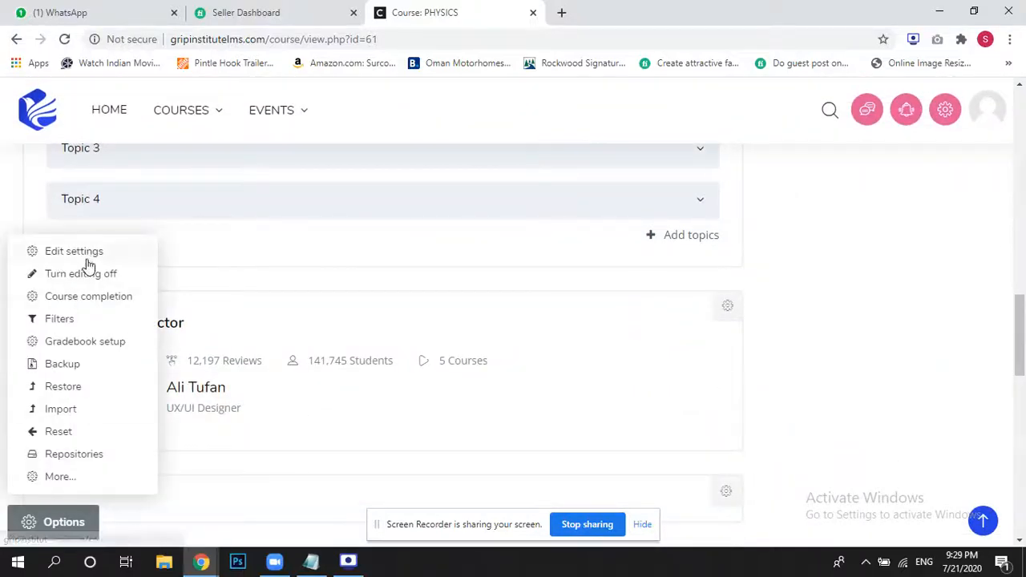
{"action": "left_click", "coordinate": [74, 250]}
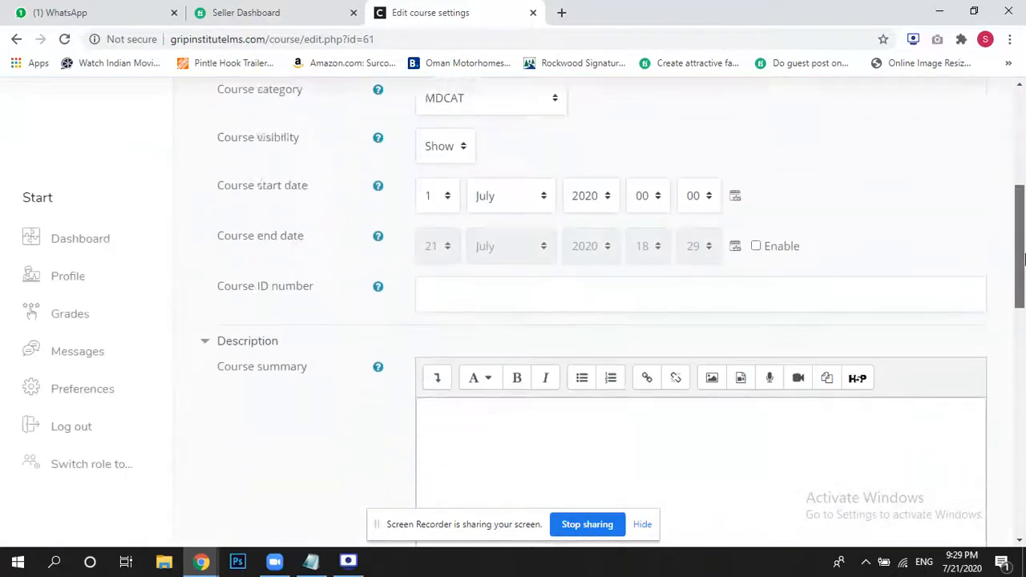
{"action": "scroll", "scroll_direction": "down", "scroll_amount": 3}
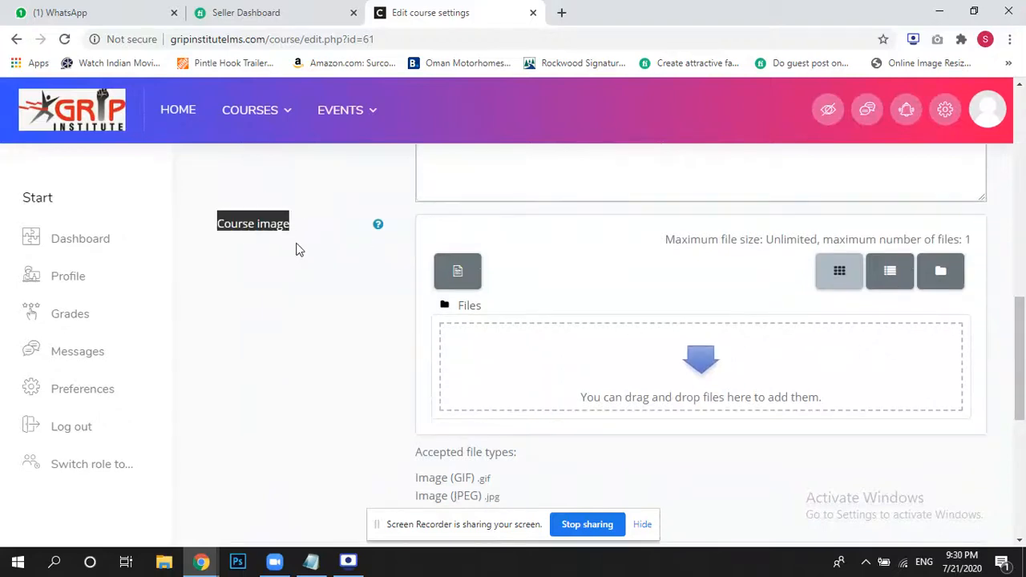
{"action": "scroll", "scroll_direction": "down", "scroll_amount": 3}
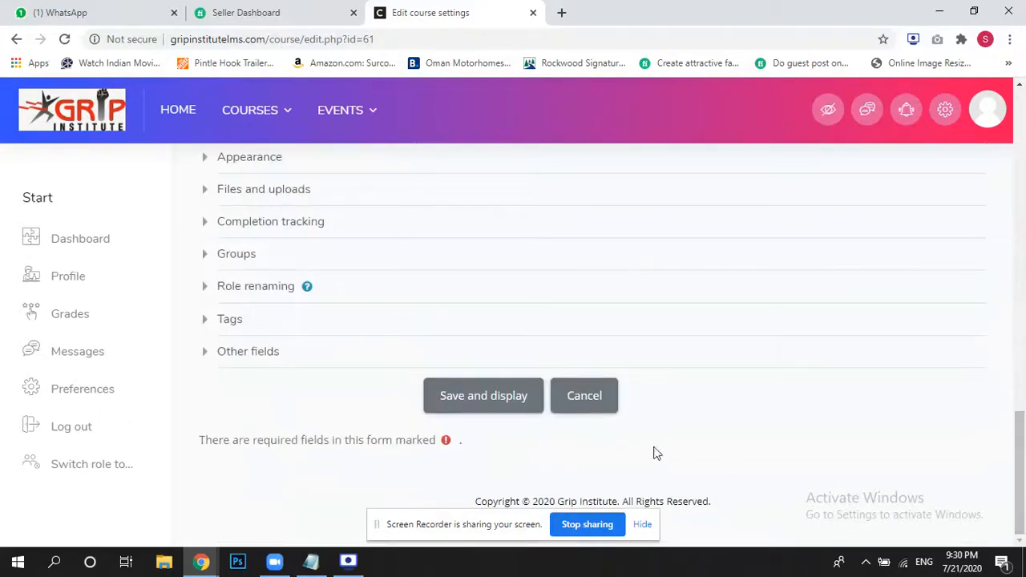